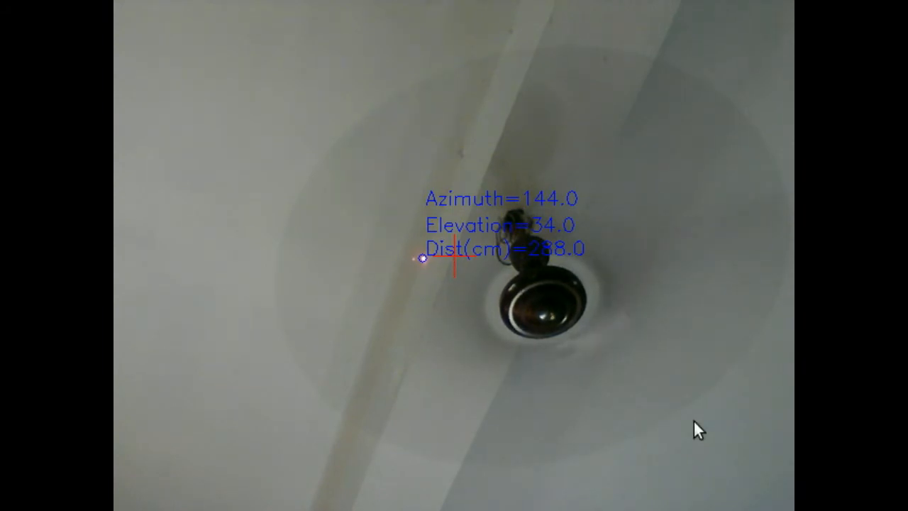
pyautogui.moveTo(602, 465)
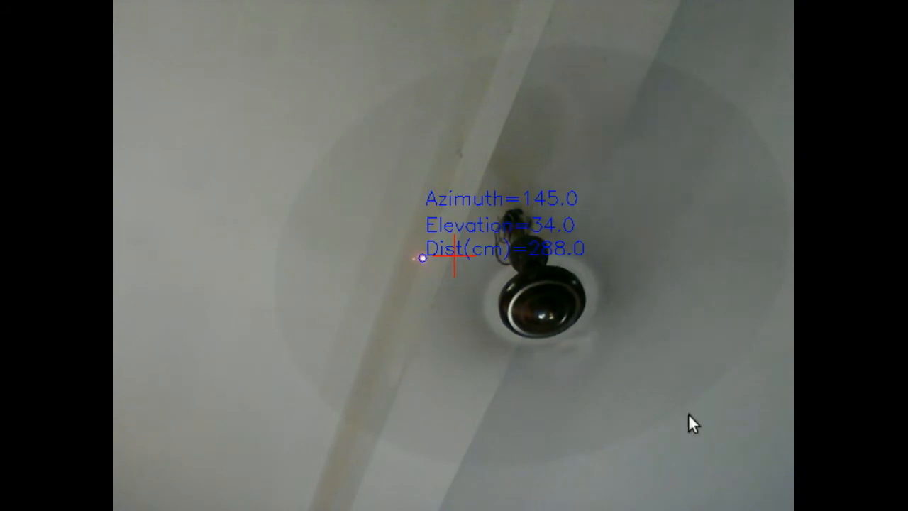
pyautogui.moveTo(564, 130)
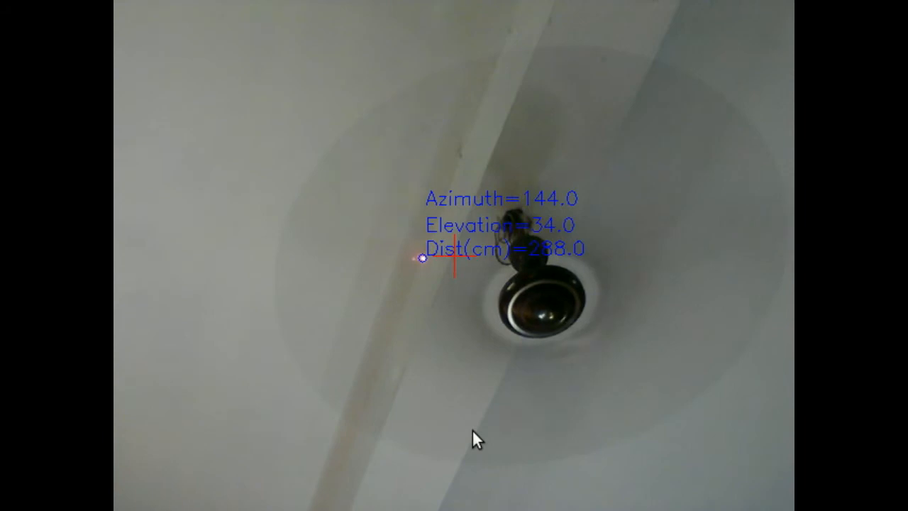
pyautogui.moveTo(524, 240)
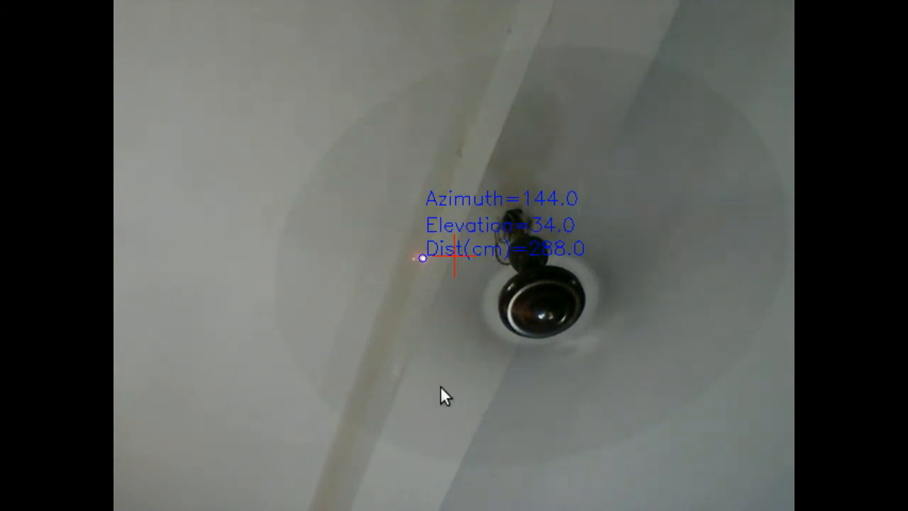
pyautogui.moveTo(473, 347)
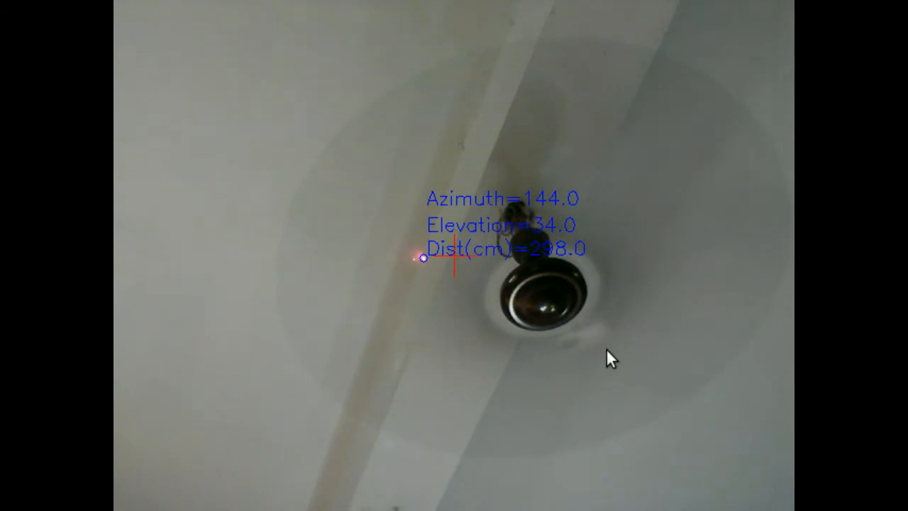
pyautogui.moveTo(376, 458)
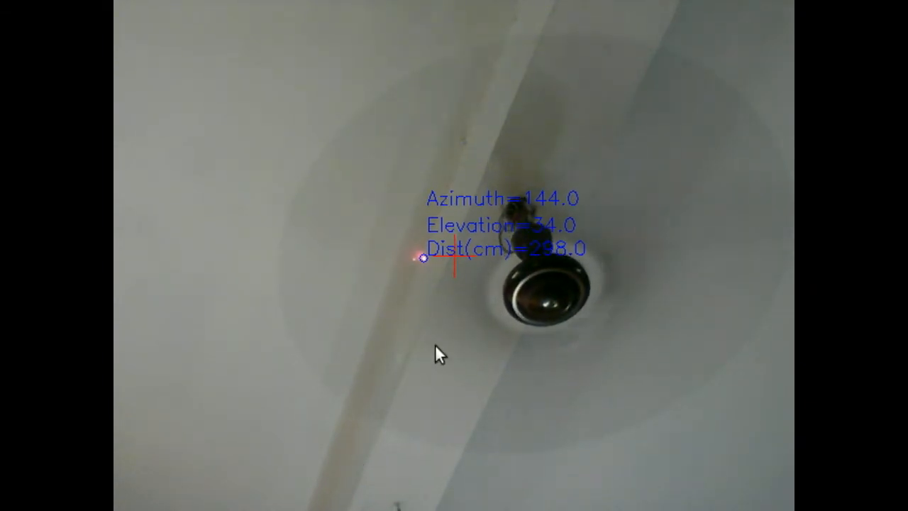
pyautogui.moveTo(745, 348)
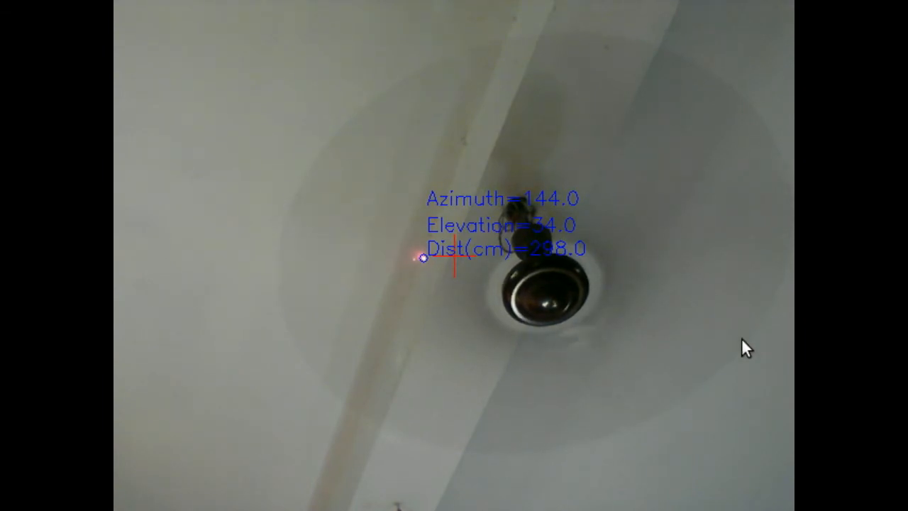
pyautogui.moveTo(673, 280)
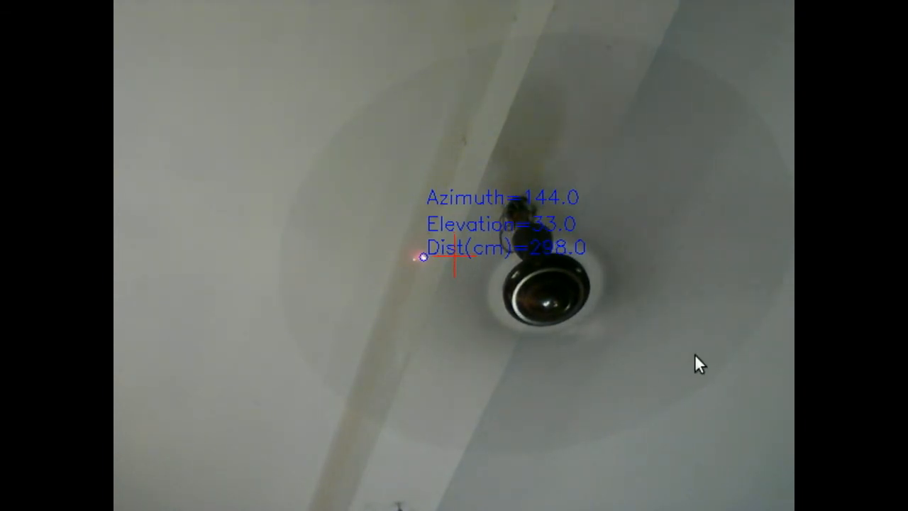
pyautogui.moveTo(543, 383)
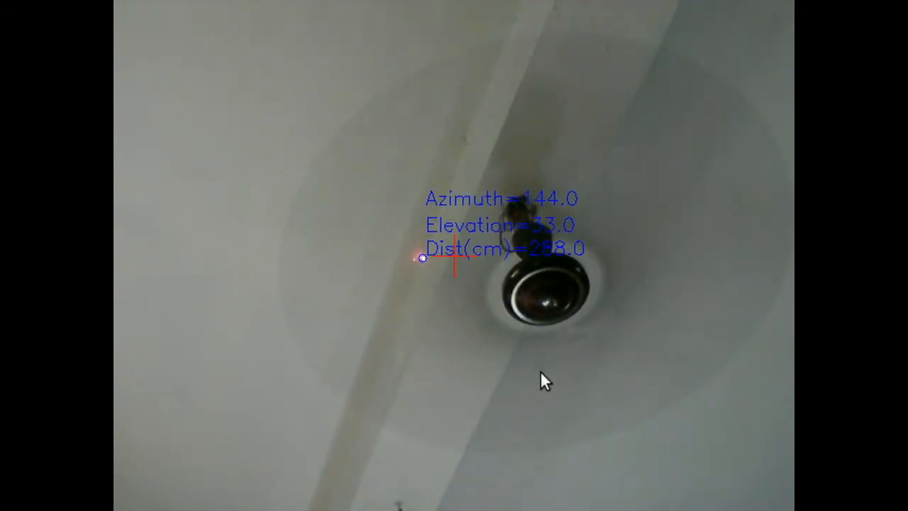
pyautogui.moveTo(660, 429)
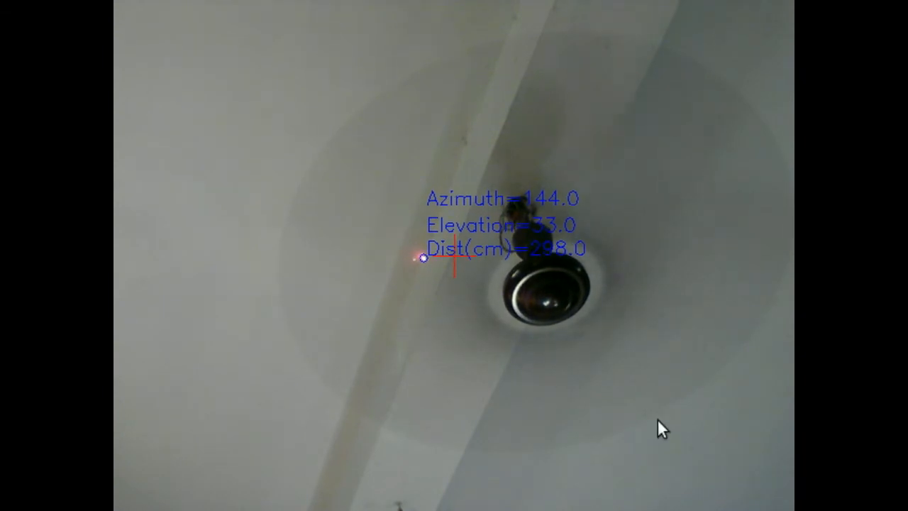